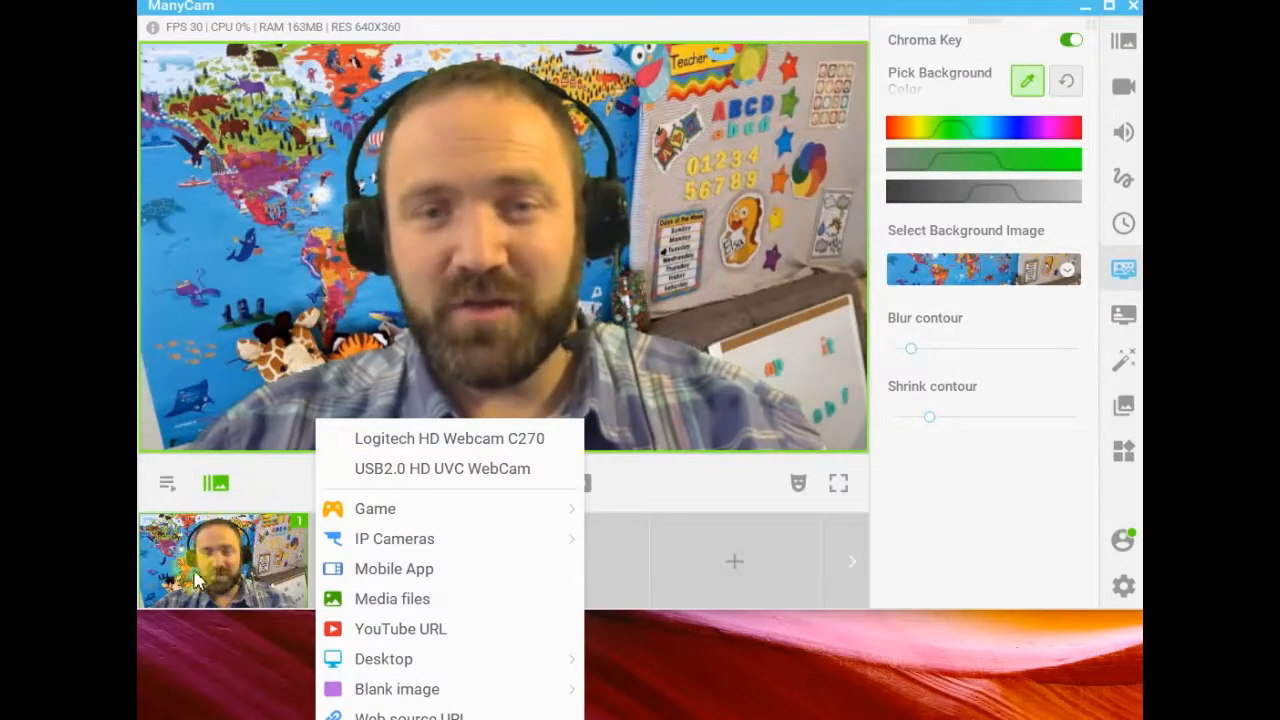
mouse_move(375, 508)
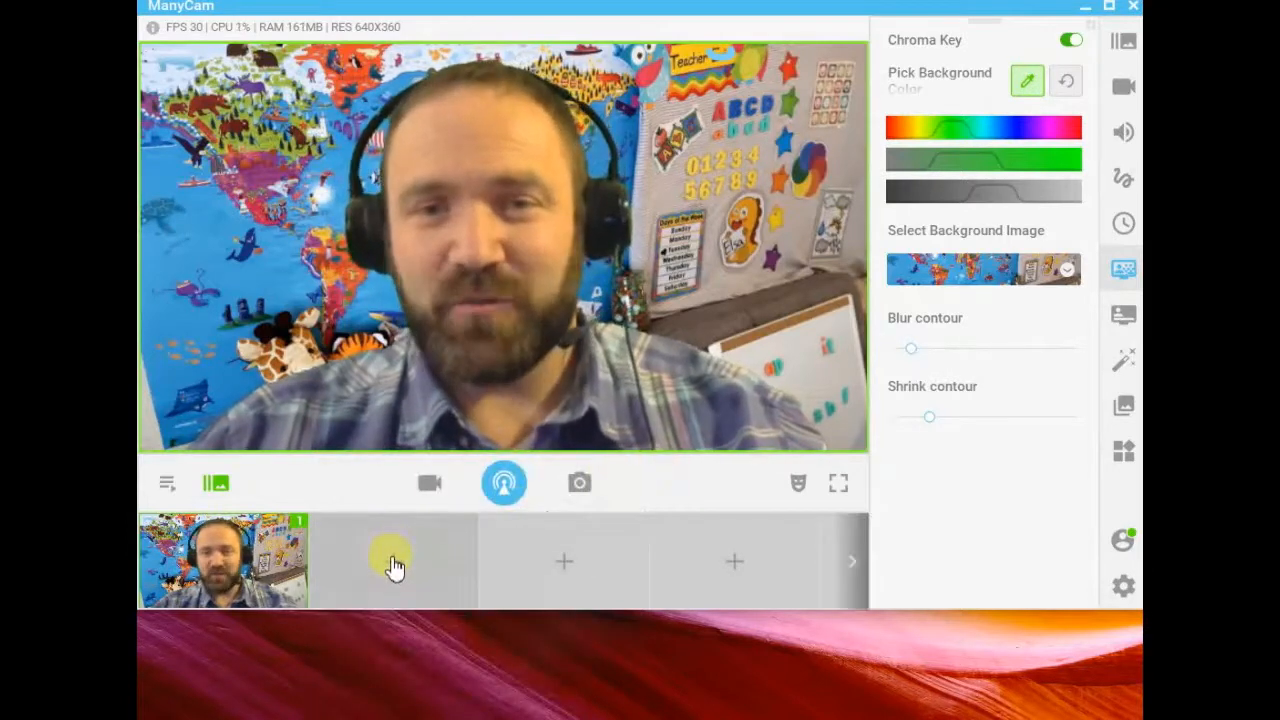
Fill the empty second preset slot with a Desktop capture of Display 2.
left_click(392, 560)
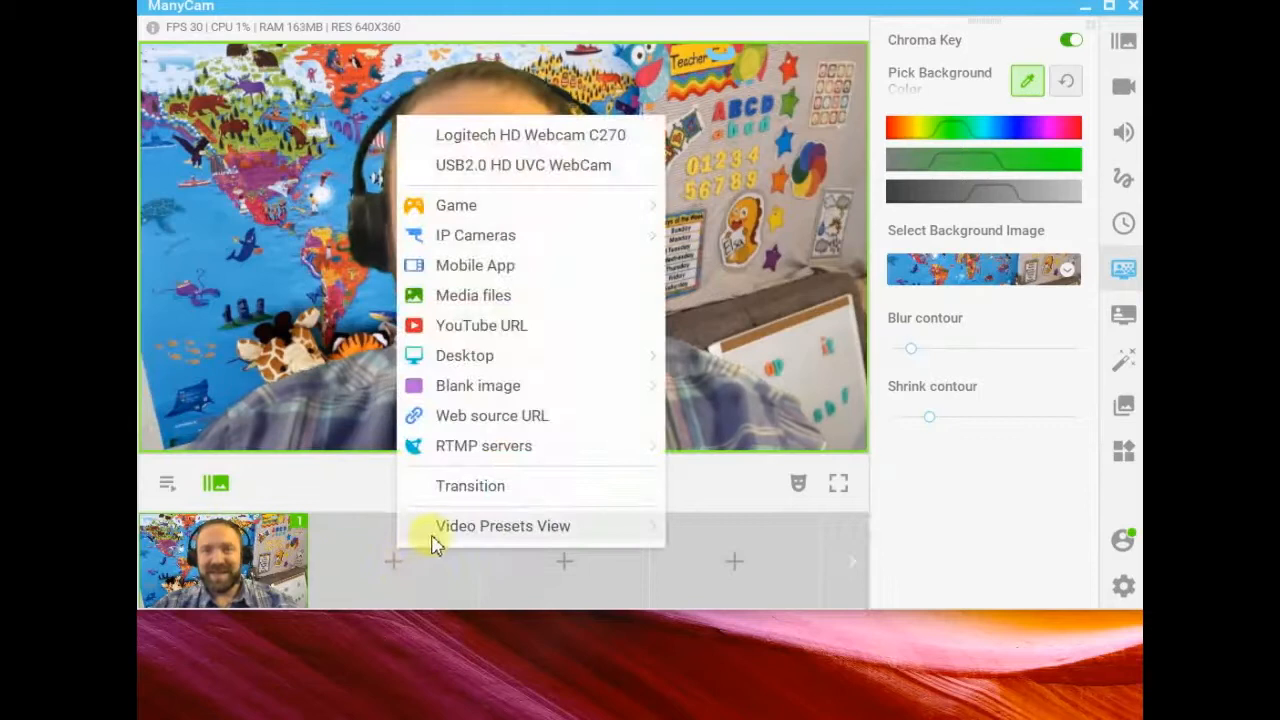
mouse_move(510, 420)
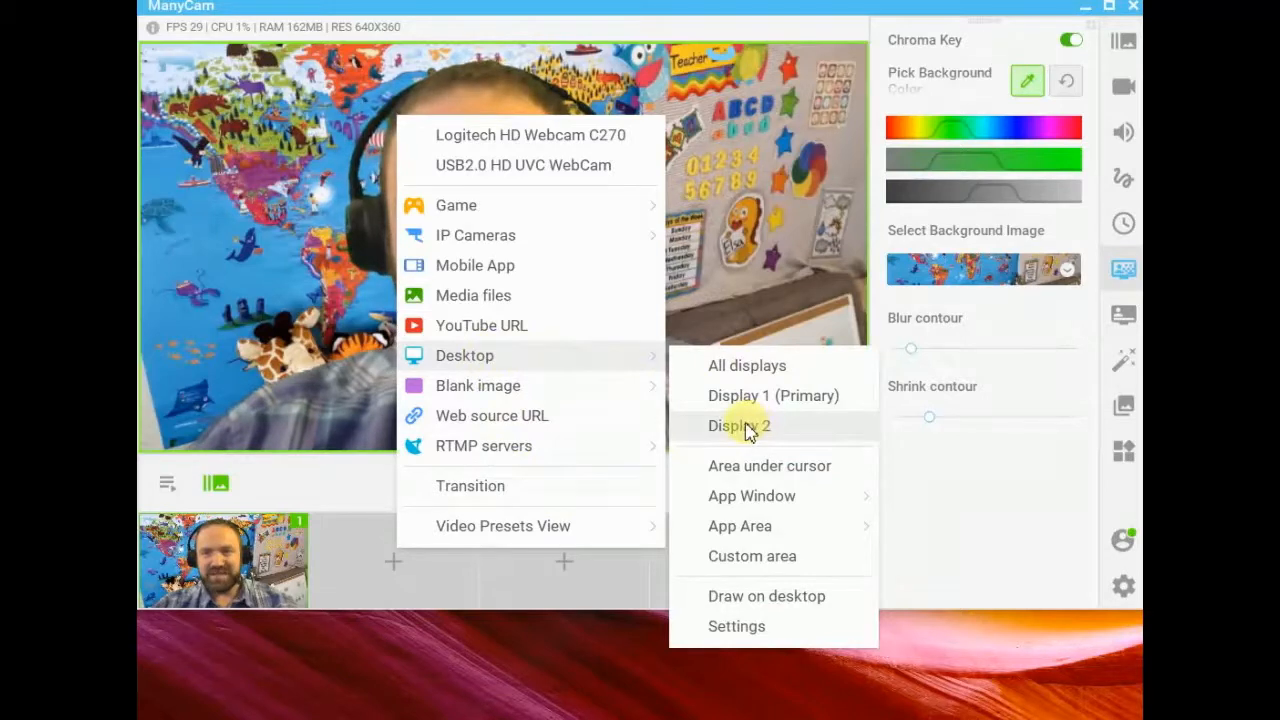
left_click(739, 425)
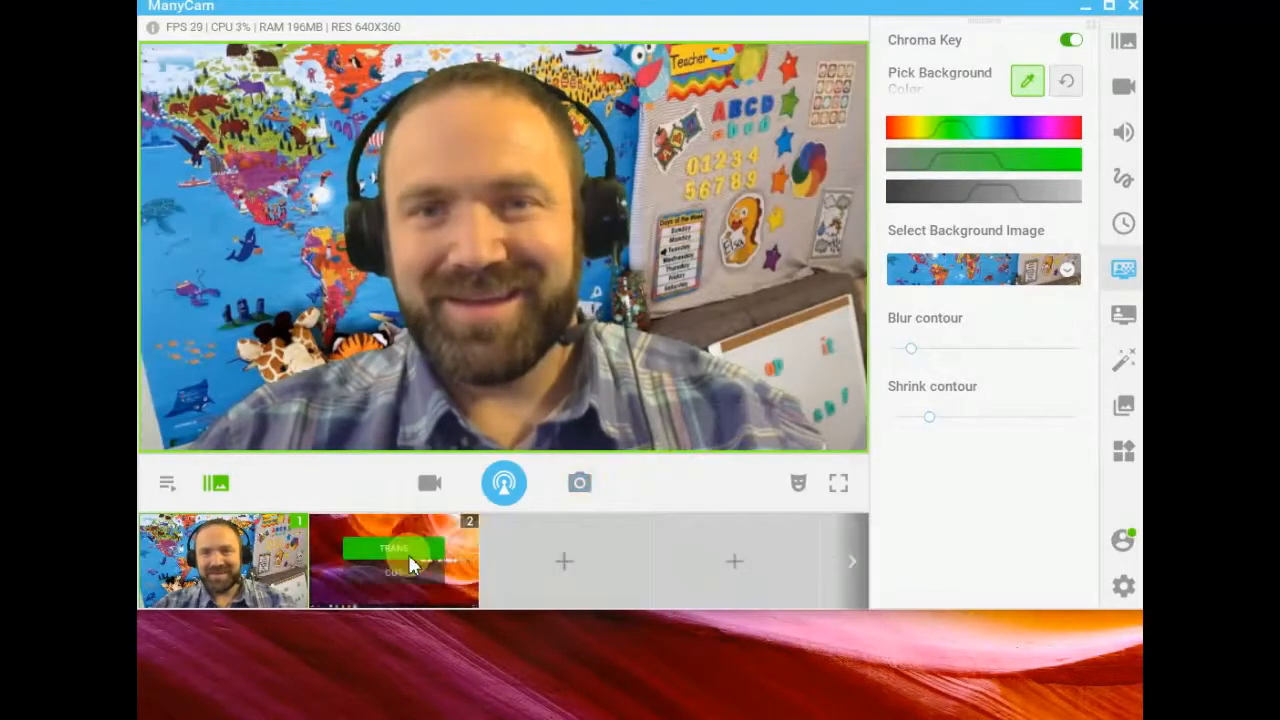
Make preset 2 live, showing the numbers 1–10 giraffe-pattern worksheet.
left_click(1070, 39)
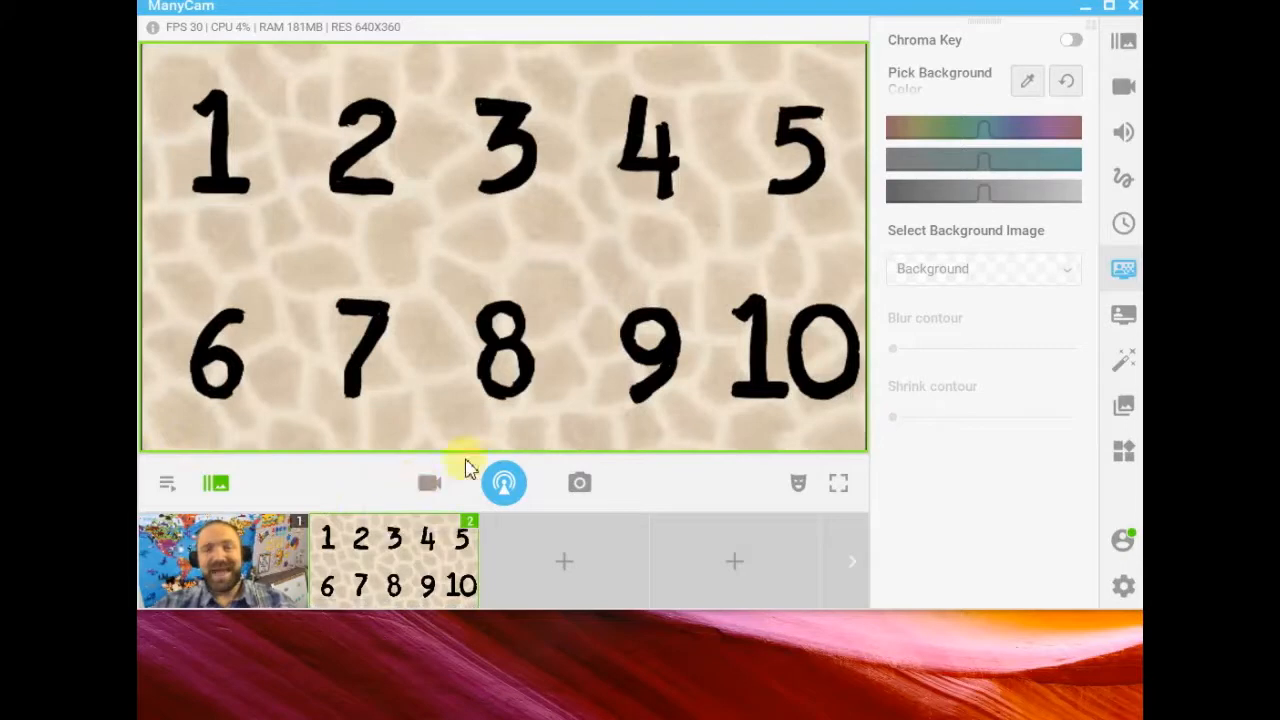
mouse_move(445, 555)
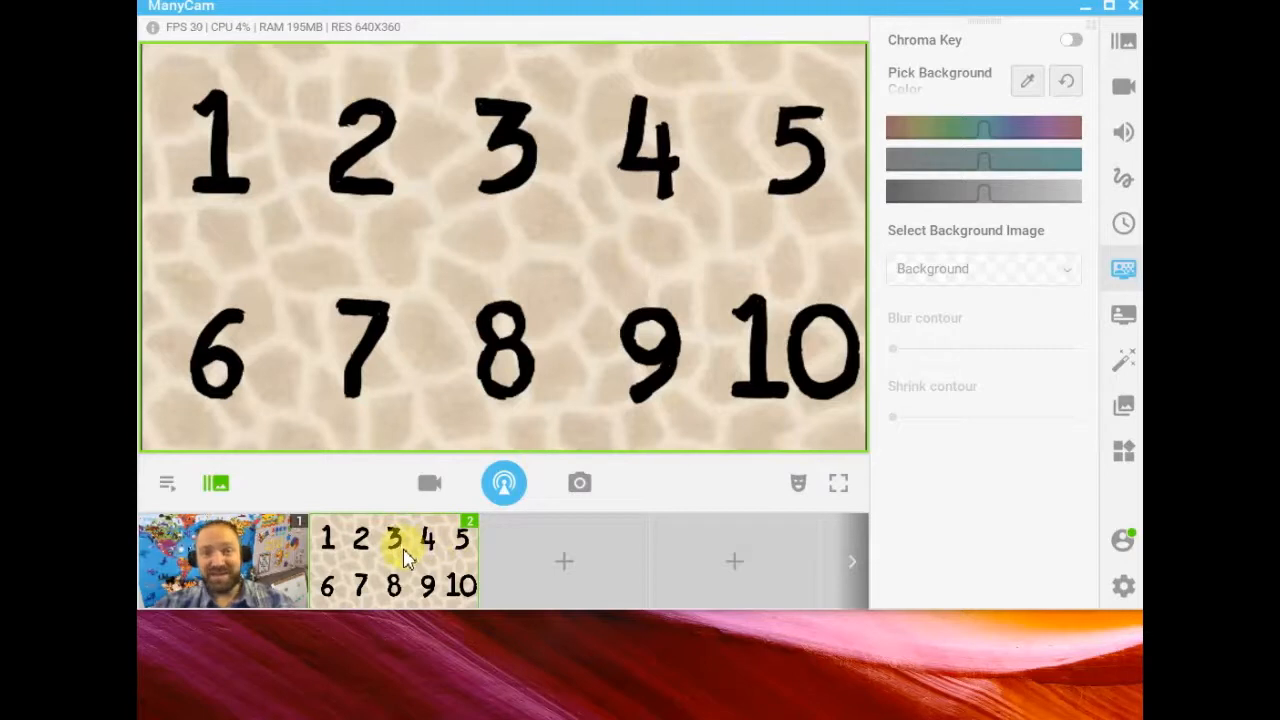
mouse_move(518, 393)
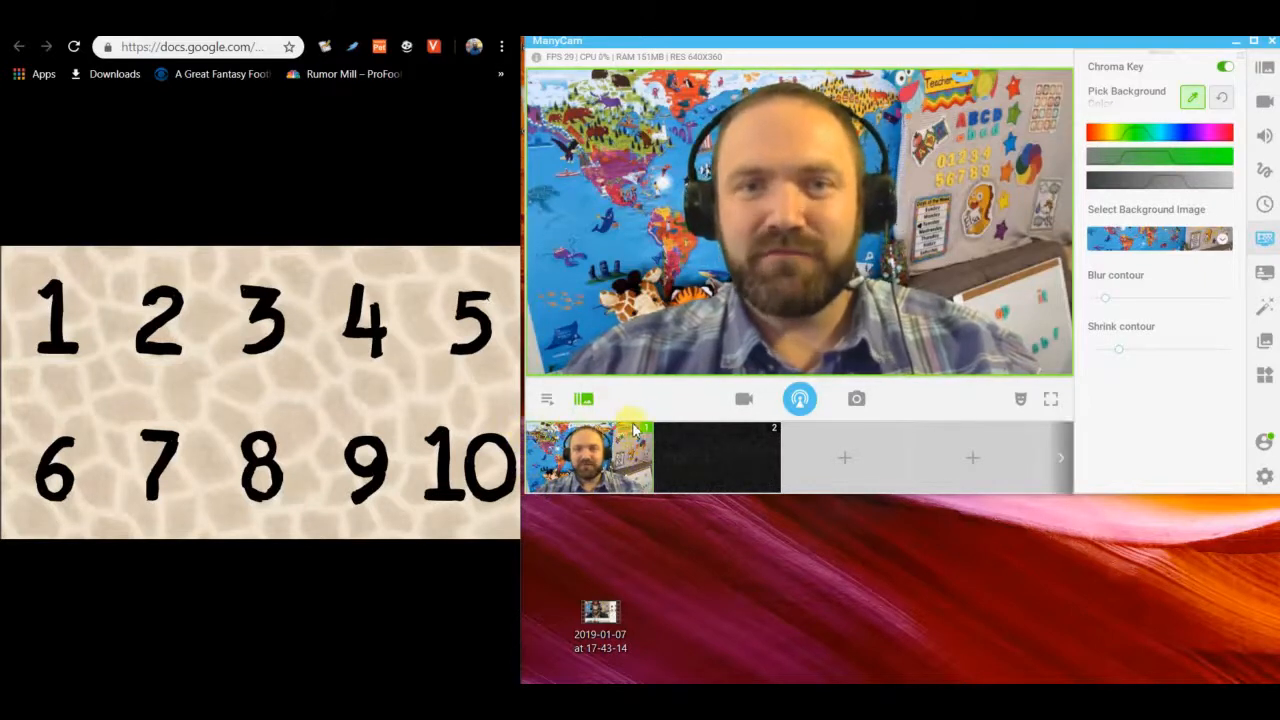
mouse_move(538, 490)
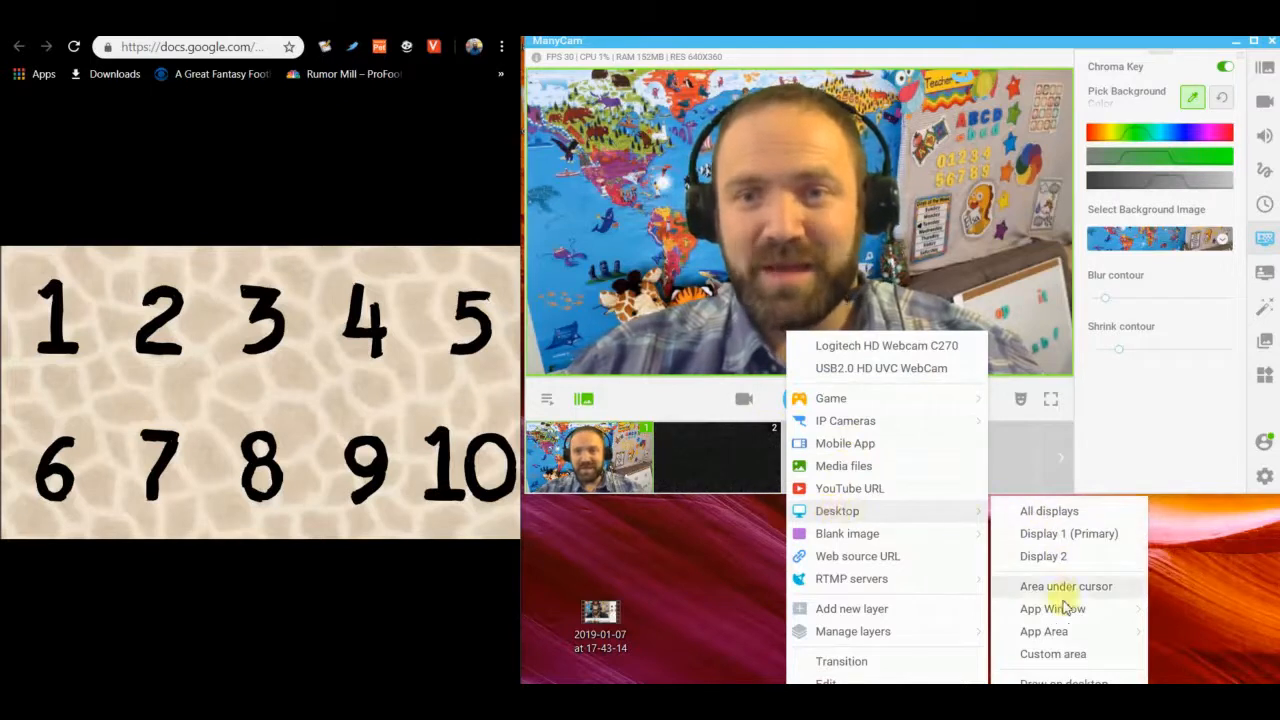
mouse_move(1052, 653)
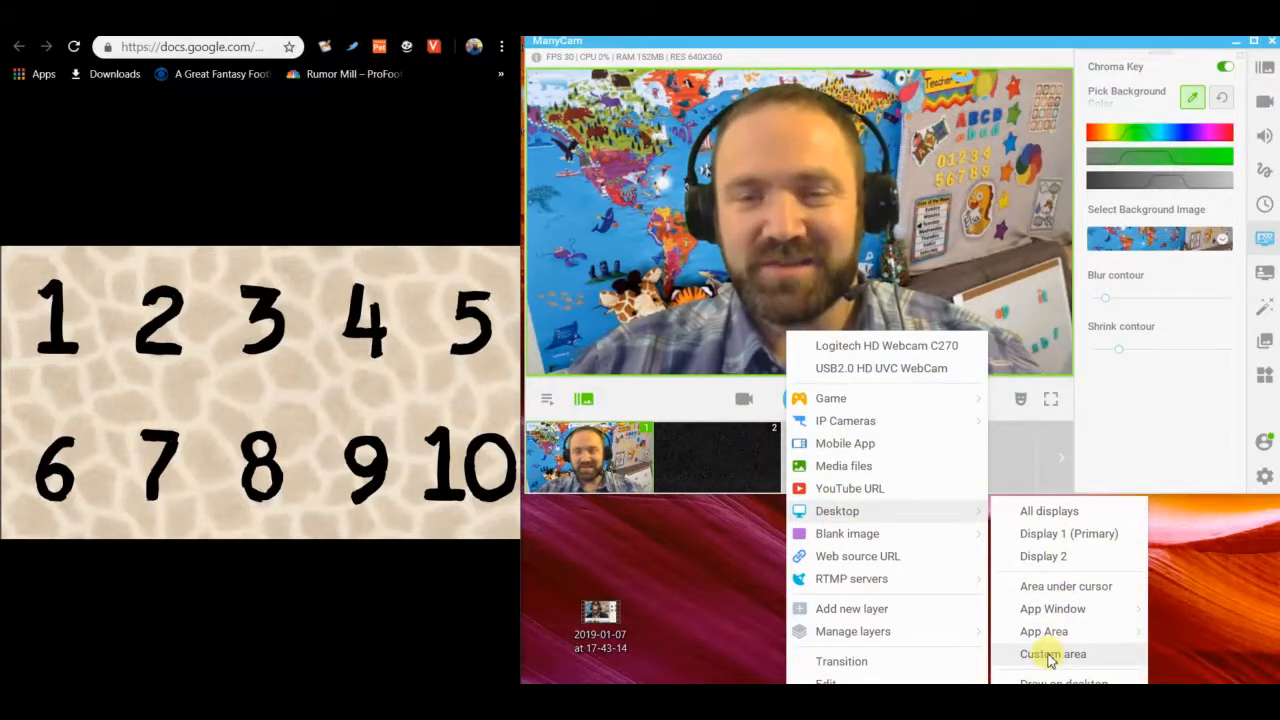
Switch preset 2 to a Desktop custom area and drag it over the numbers worksheet.
left_click(1051, 653)
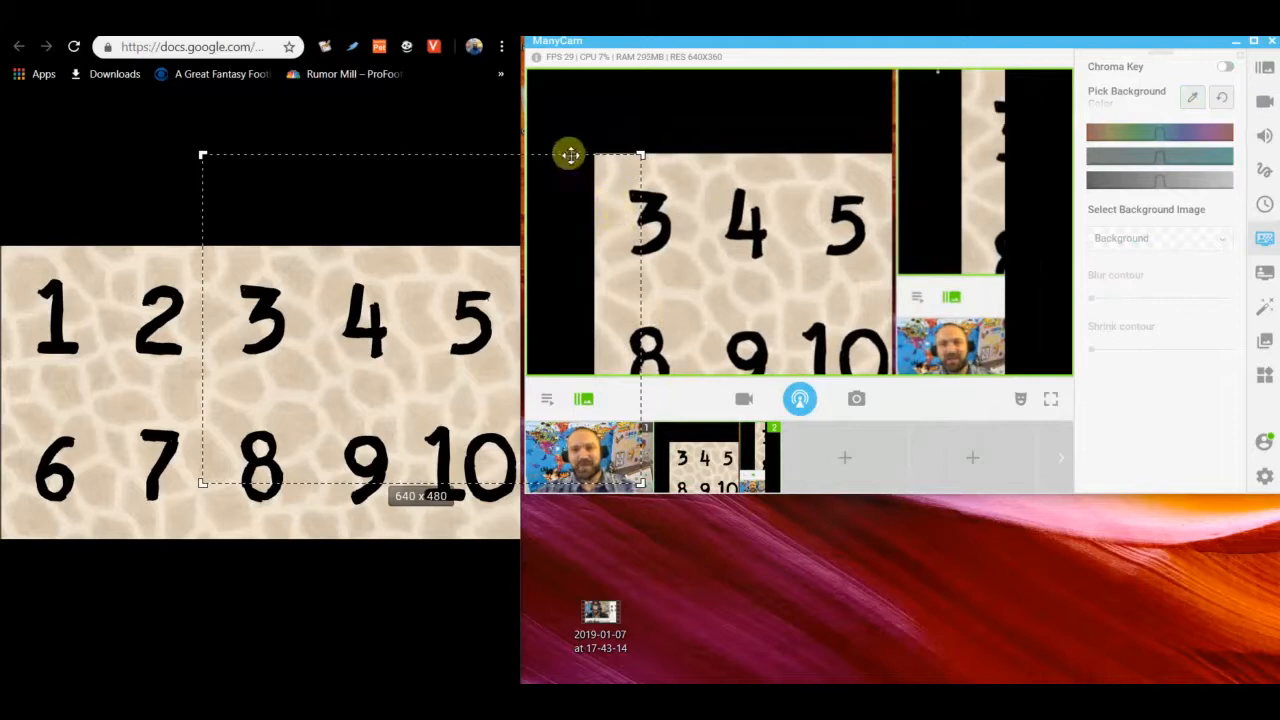
left_click_drag(570, 155, 500, 185)
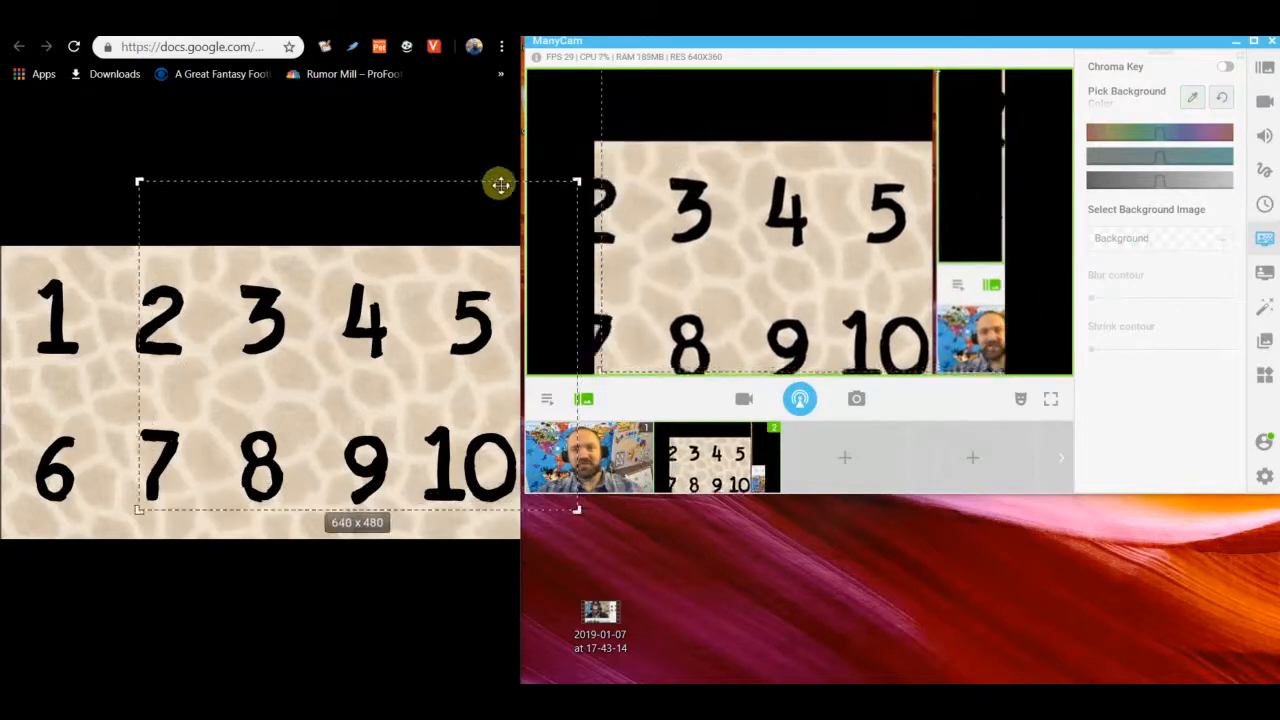
left_click_drag(500, 183, 443, 247)
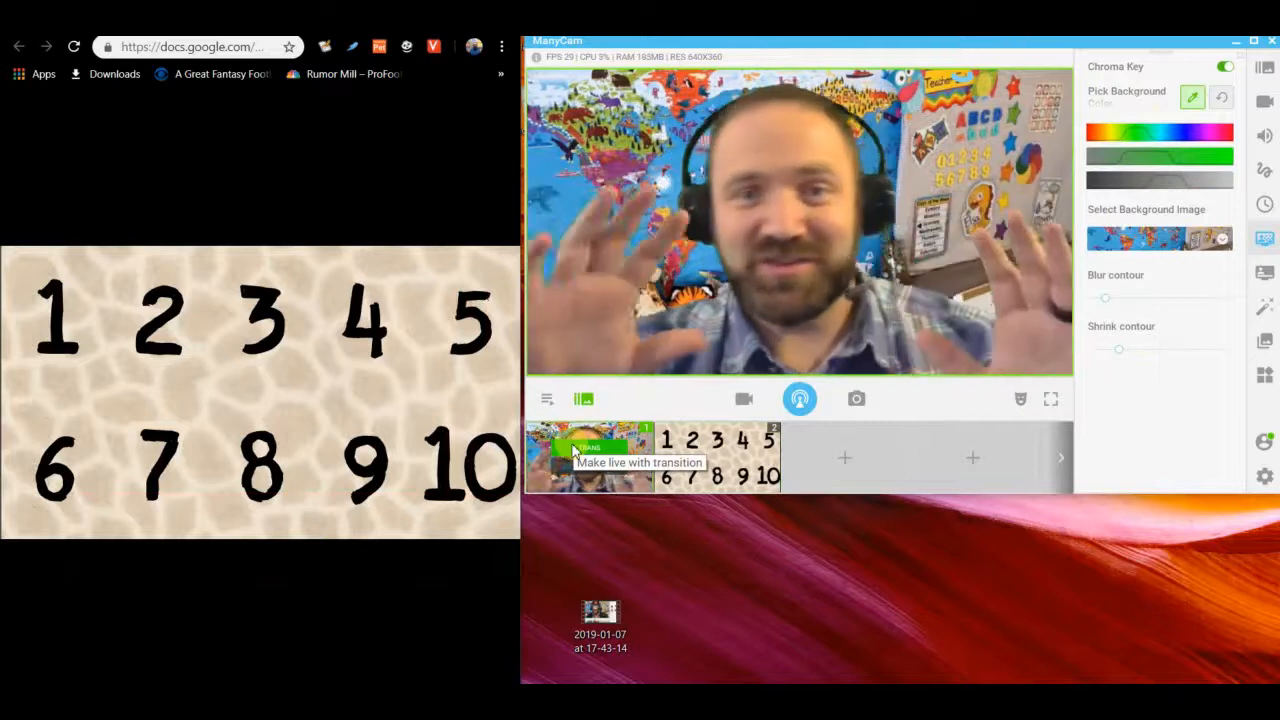
Toggle live output between preset 2 and webcam preset 1, ending on the number slide.
left_click(717, 457)
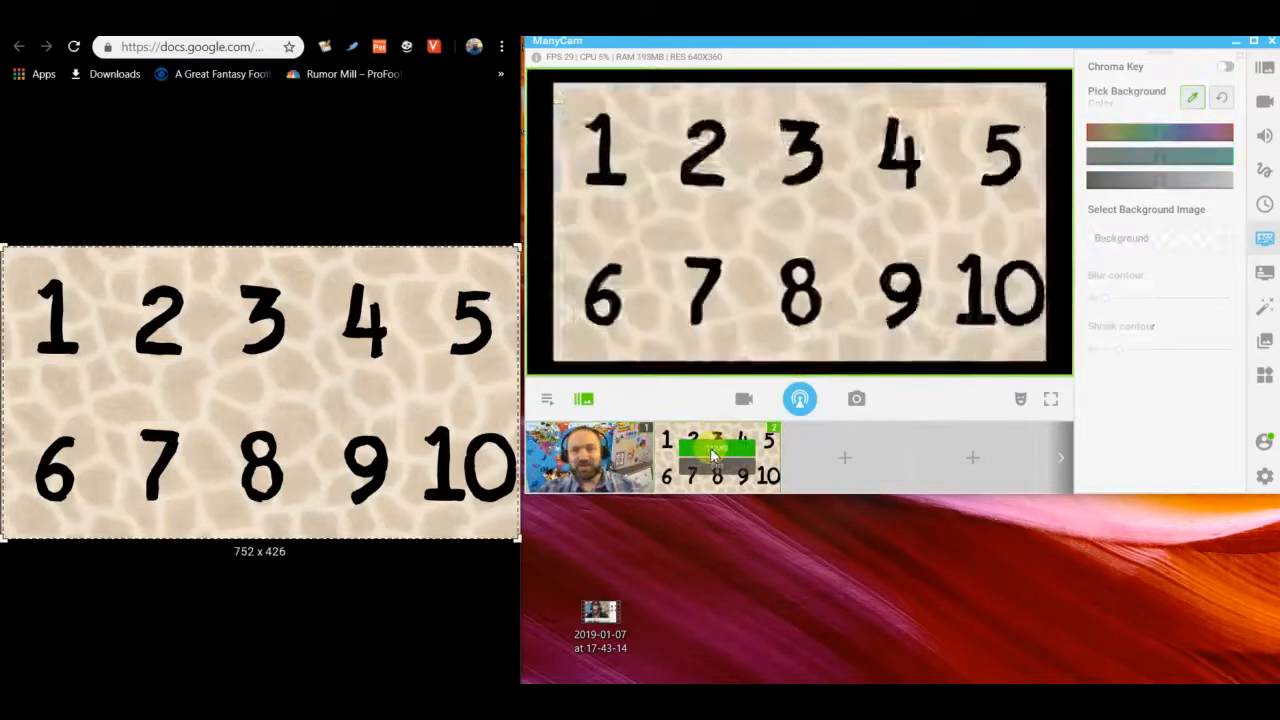
left_click(717, 457)
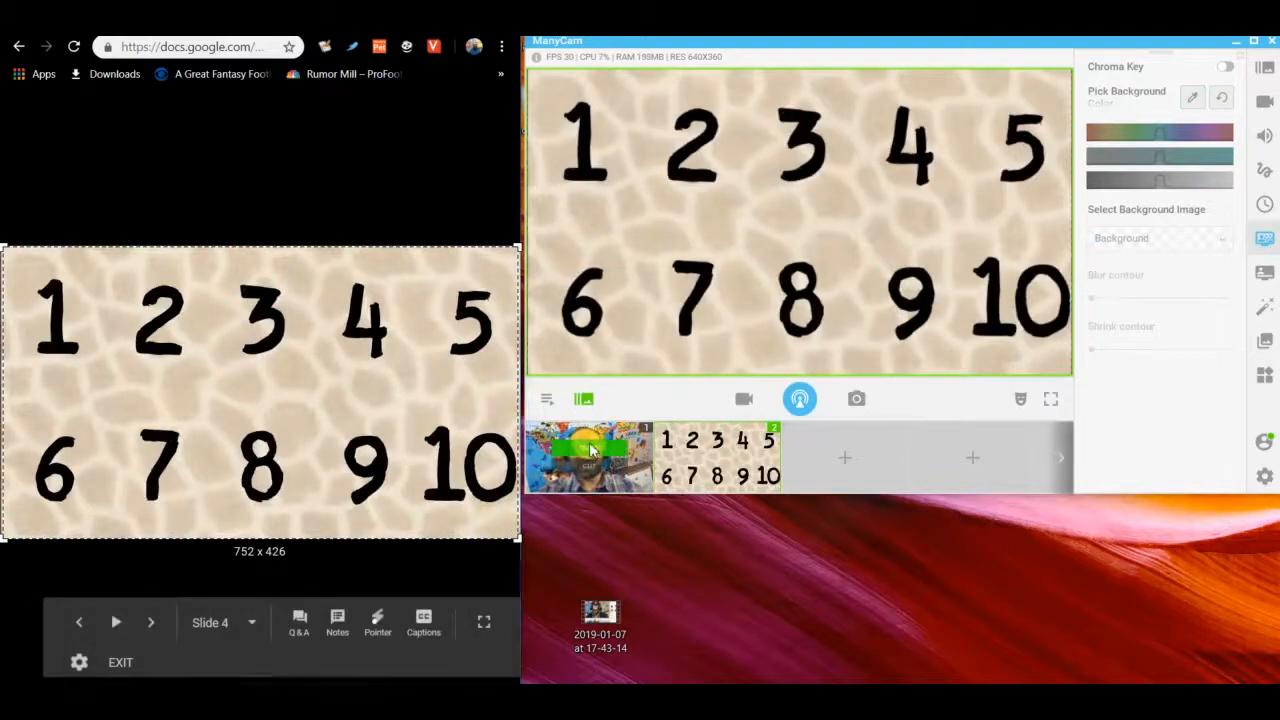
left_click(1226, 66)
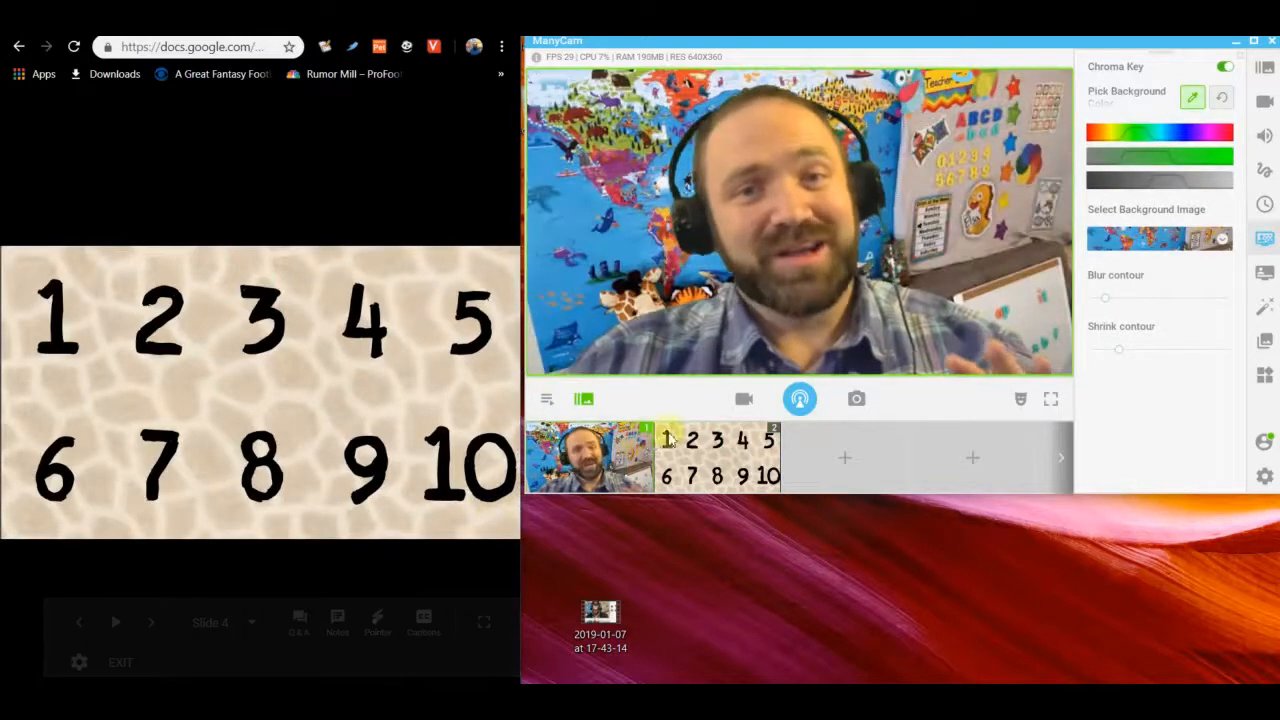
left_click(718, 457)
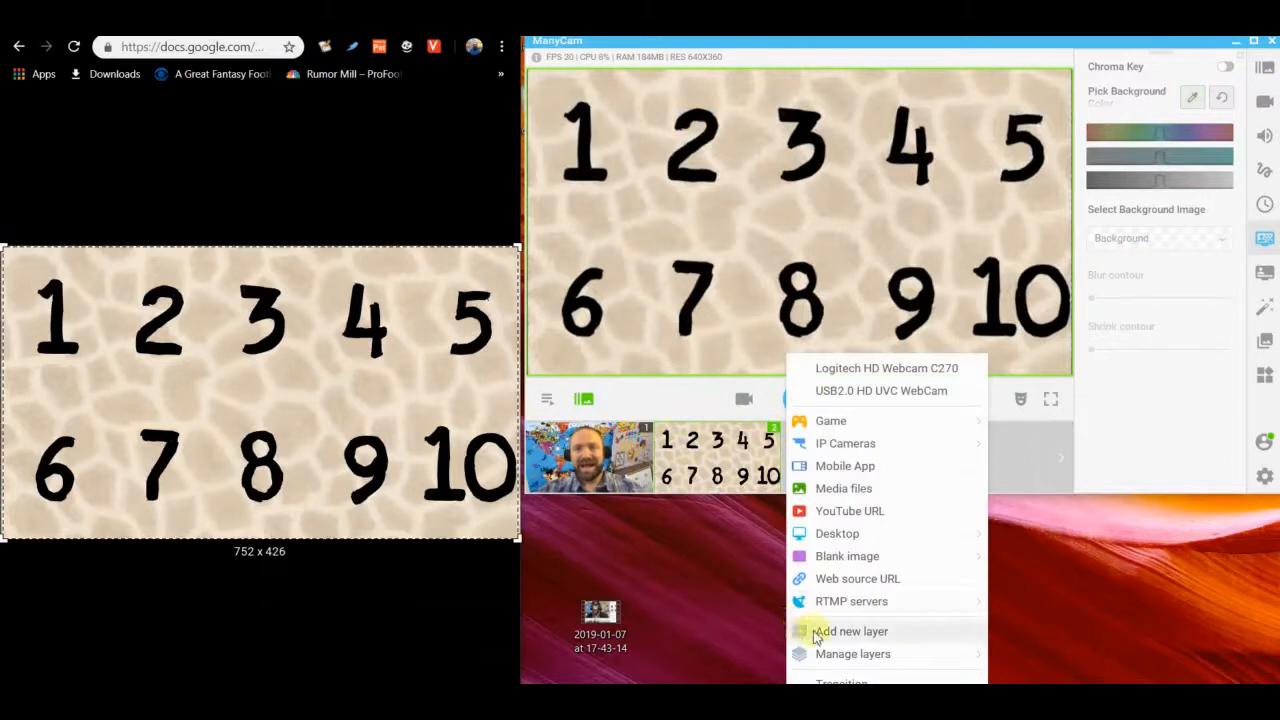
Add a Logitech HD Webcam C270 layer, shrunk into the slide's bottom-left corner.
left_click(849, 631)
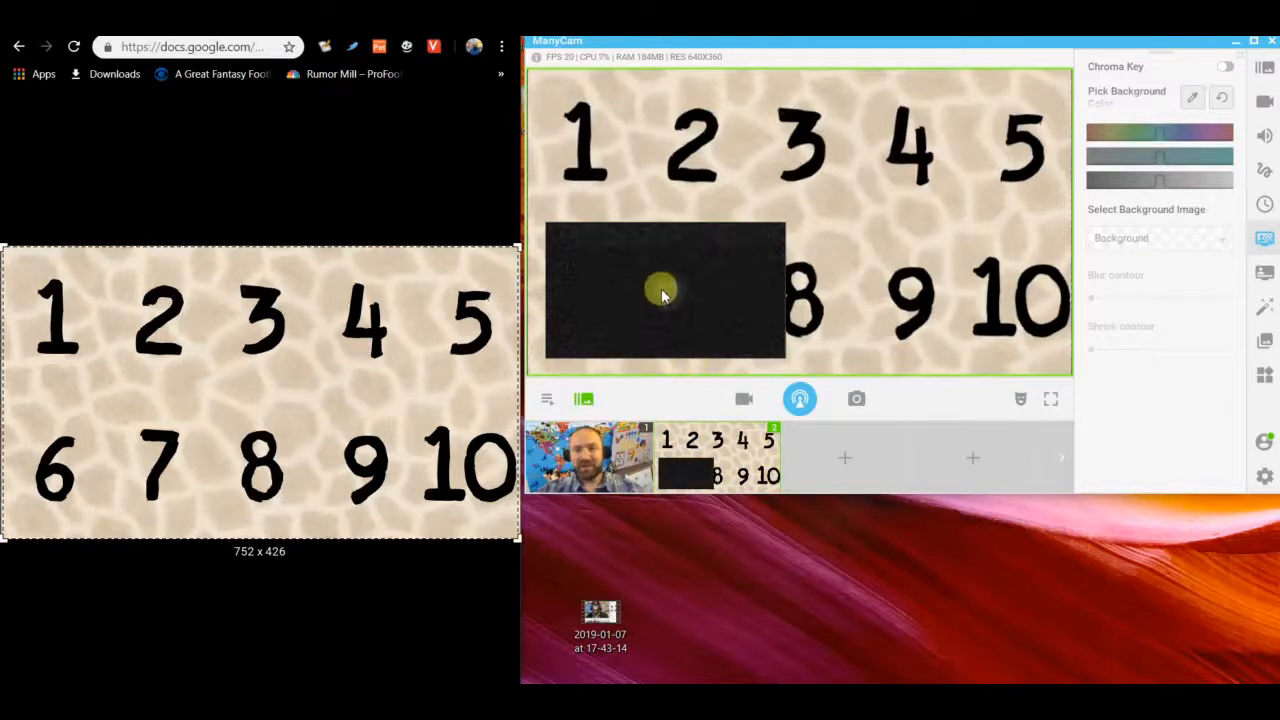
right_click(664, 290)
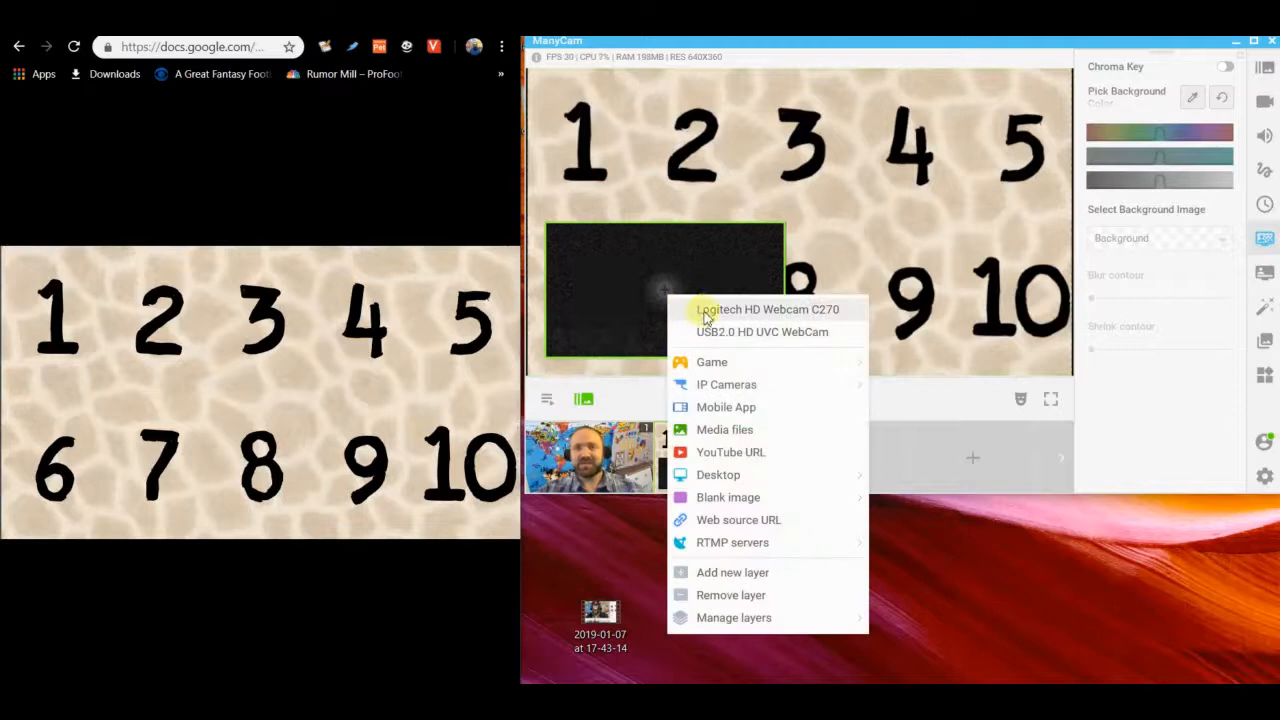
left_click(767, 309)
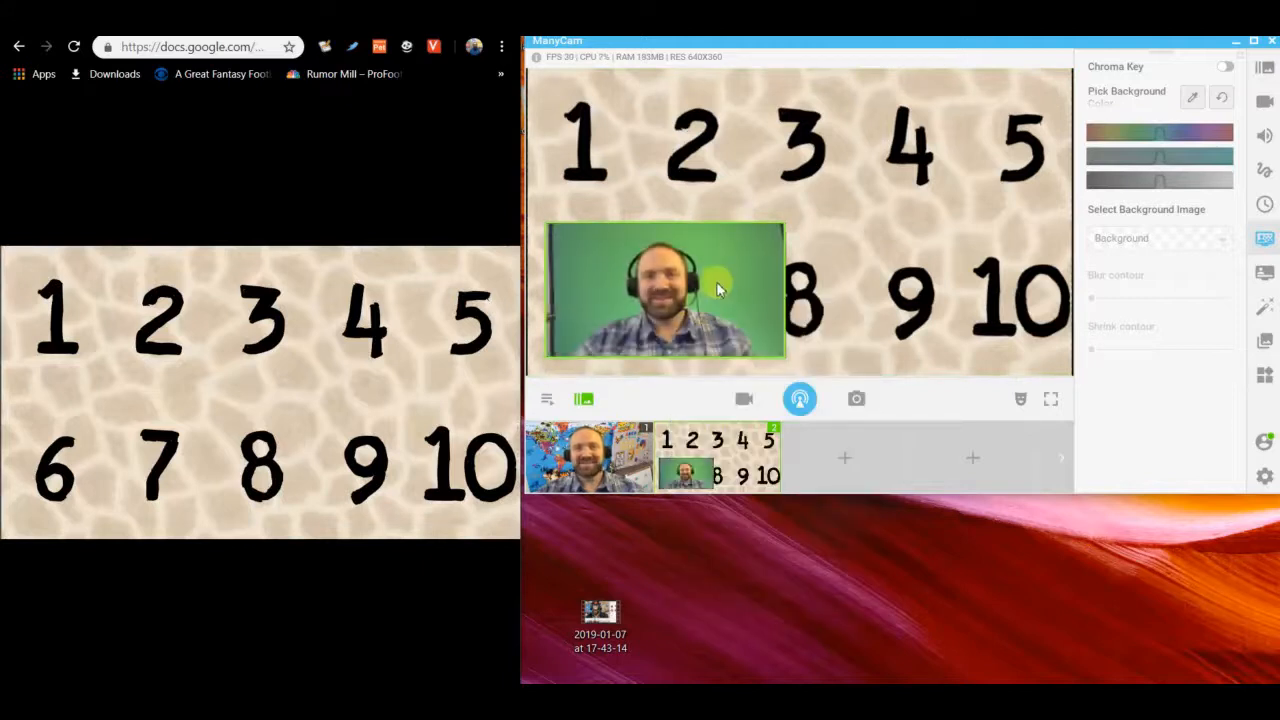
left_click_drag(665, 290, 645, 320)
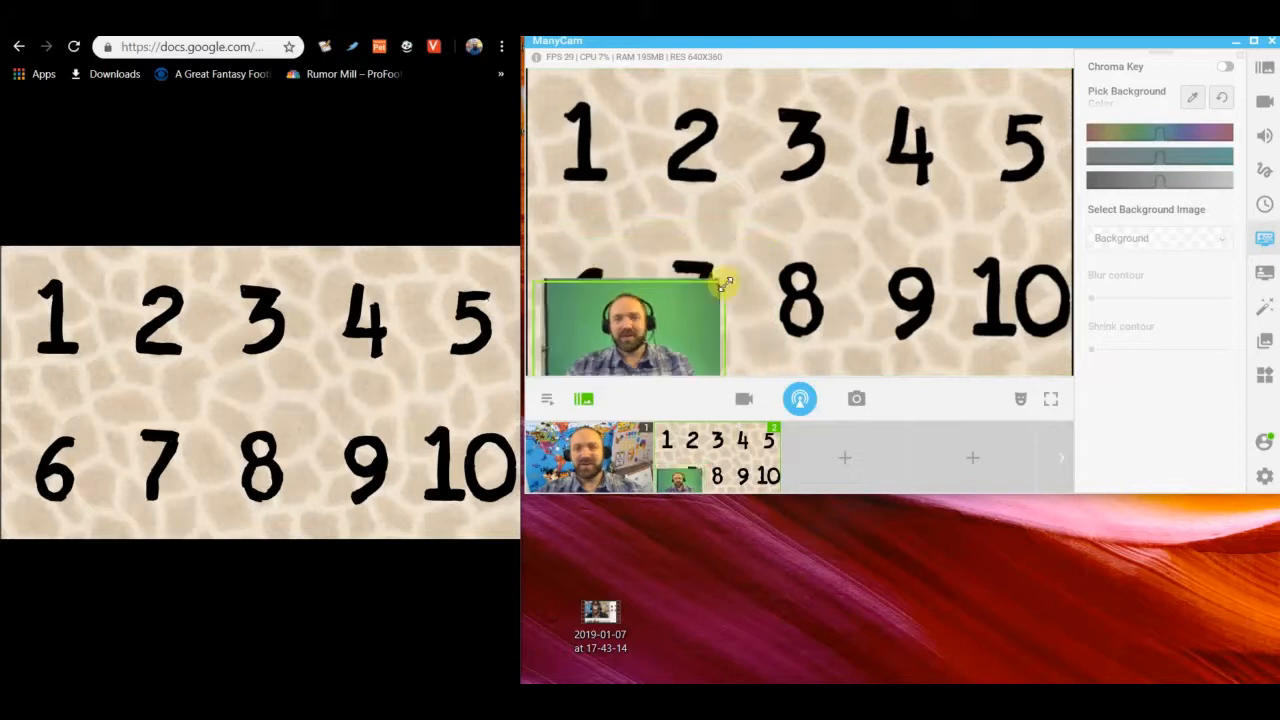
left_click_drag(630, 325, 625, 350)
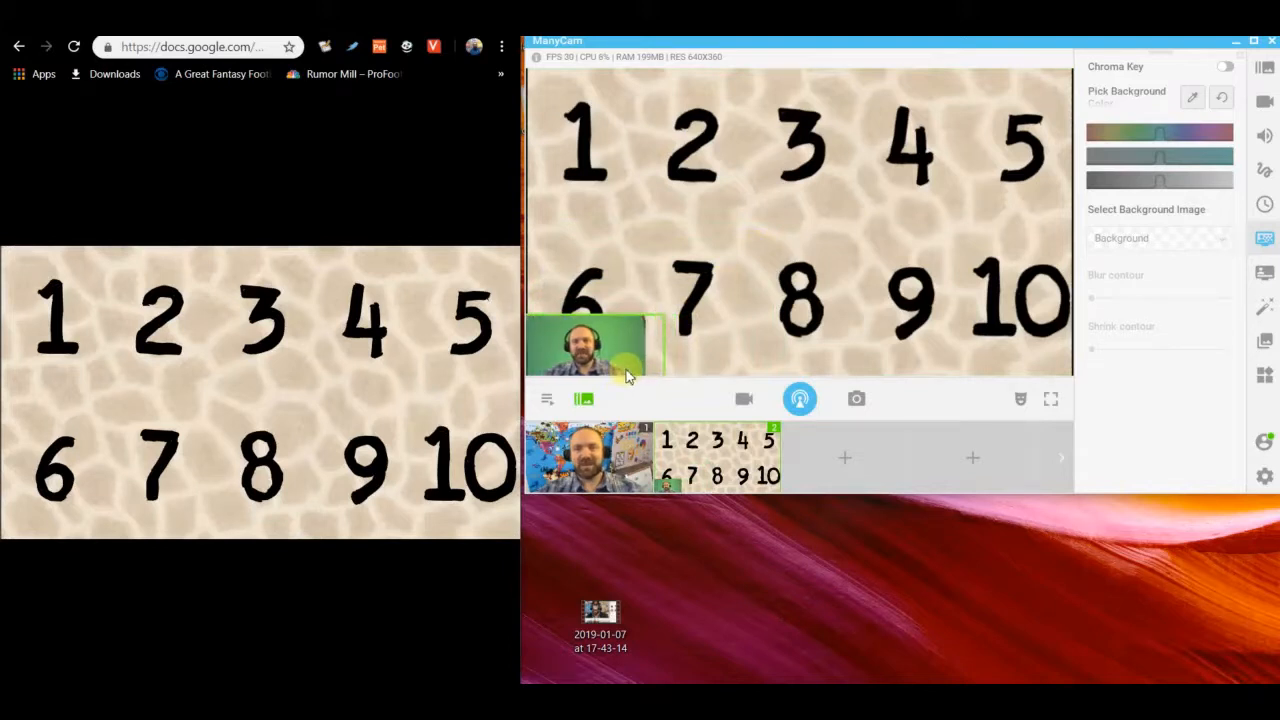
left_click(1225, 66)
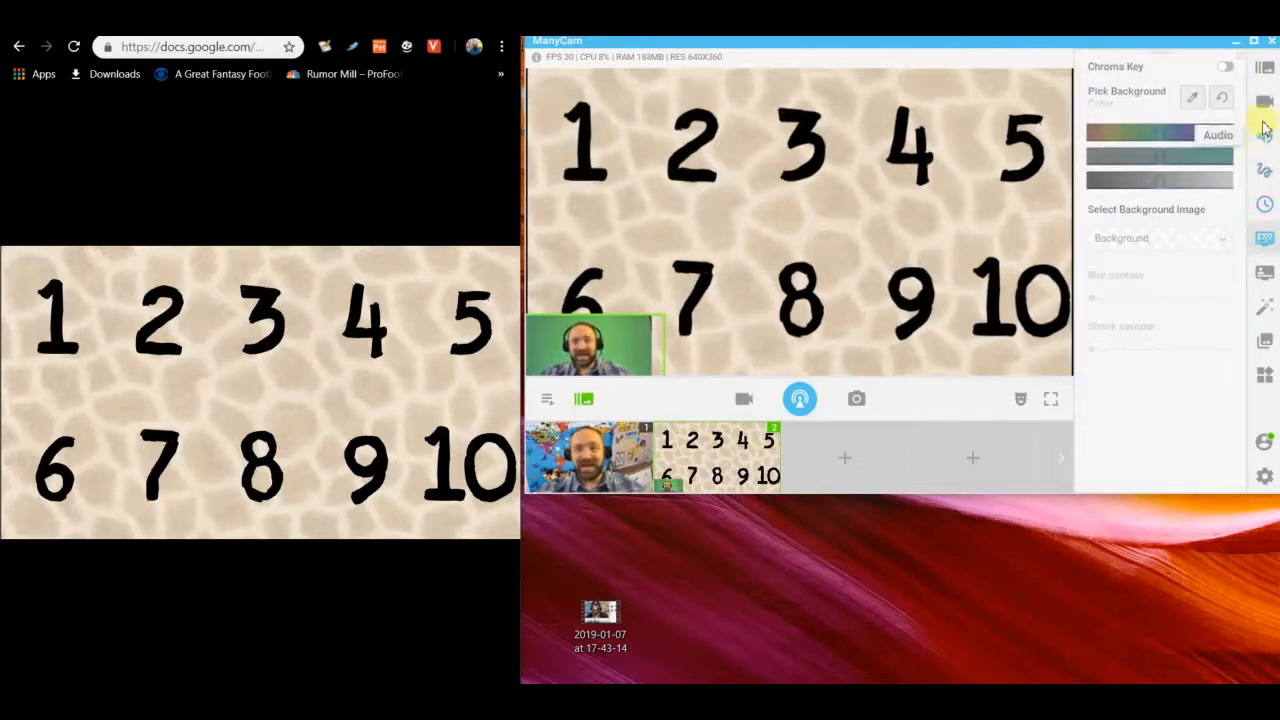
Enable Chroma Key on the webcam layer to remove its green background.
left_click(1263, 100)
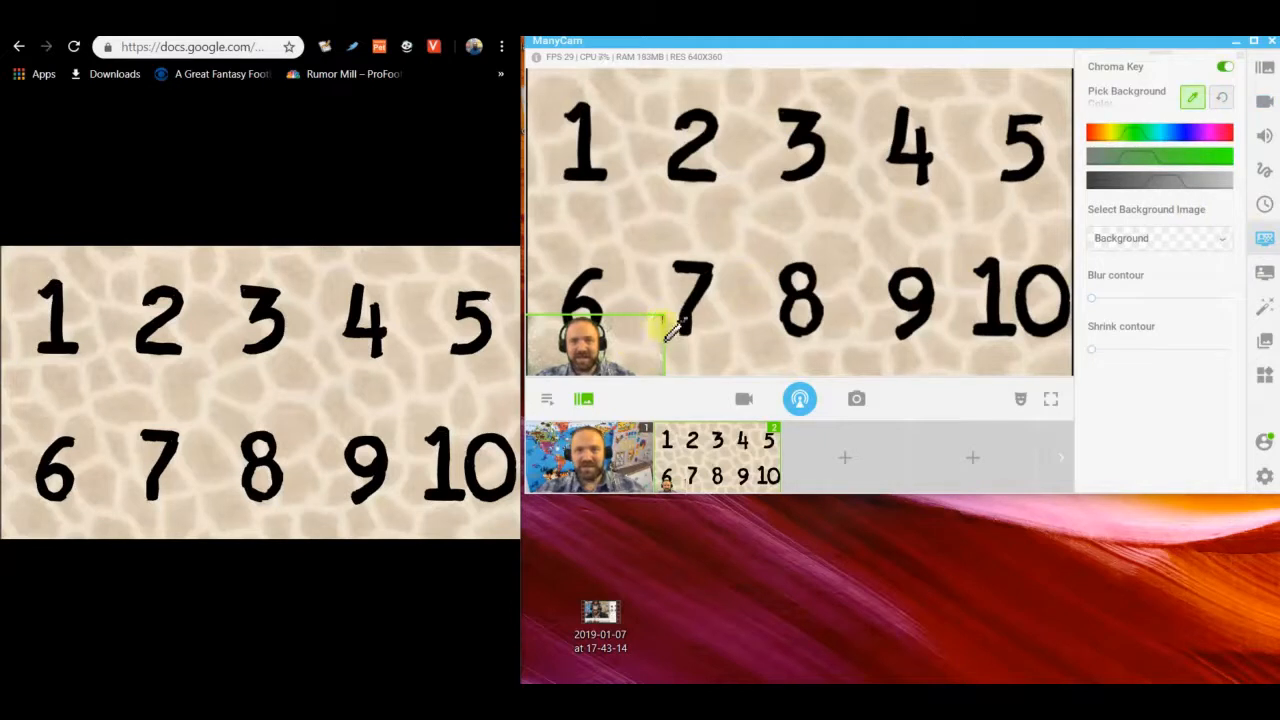
mouse_move(1264, 206)
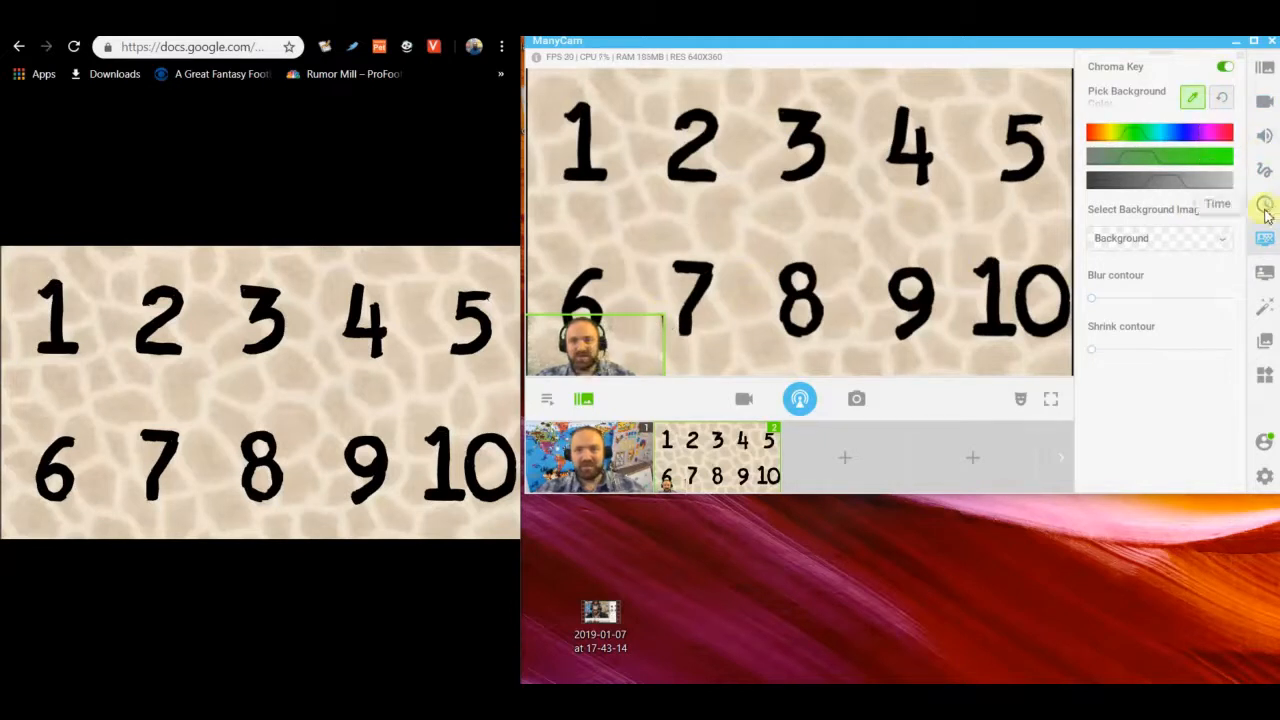
left_click(1263, 205)
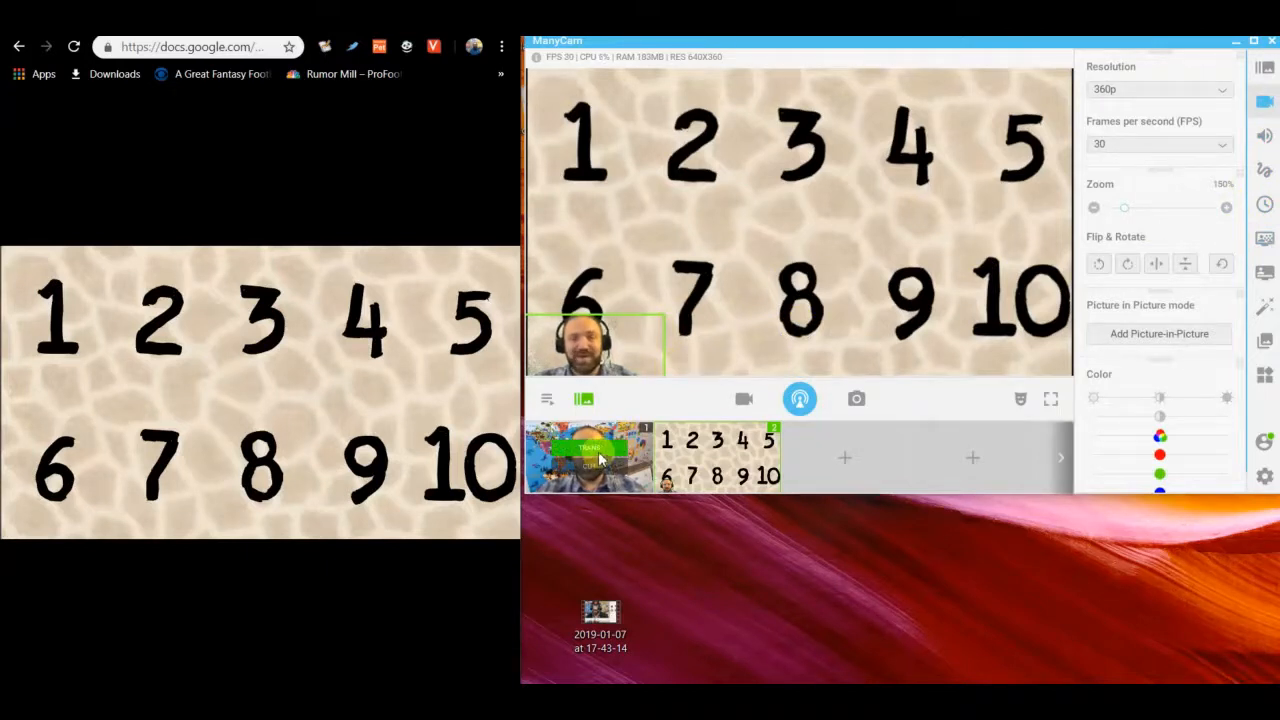
mouse_move(595, 450)
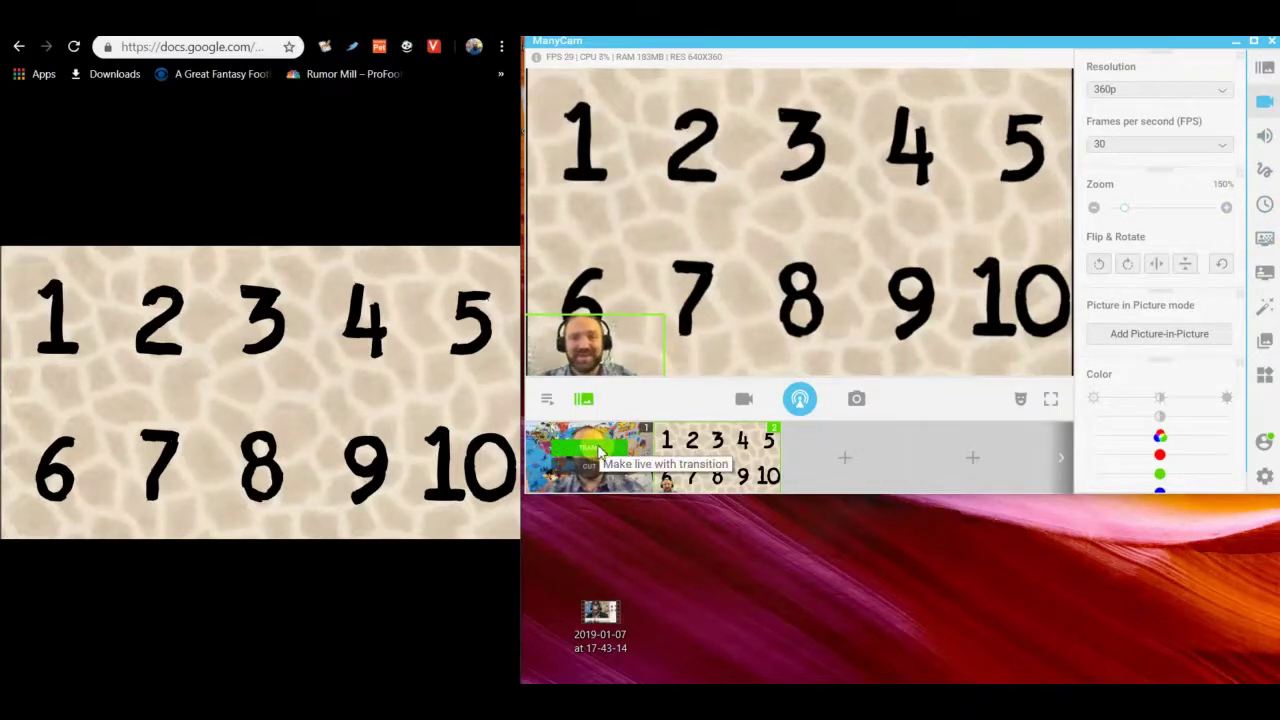
Make webcam preset 1 live again with a transition.
left_click(590, 450)
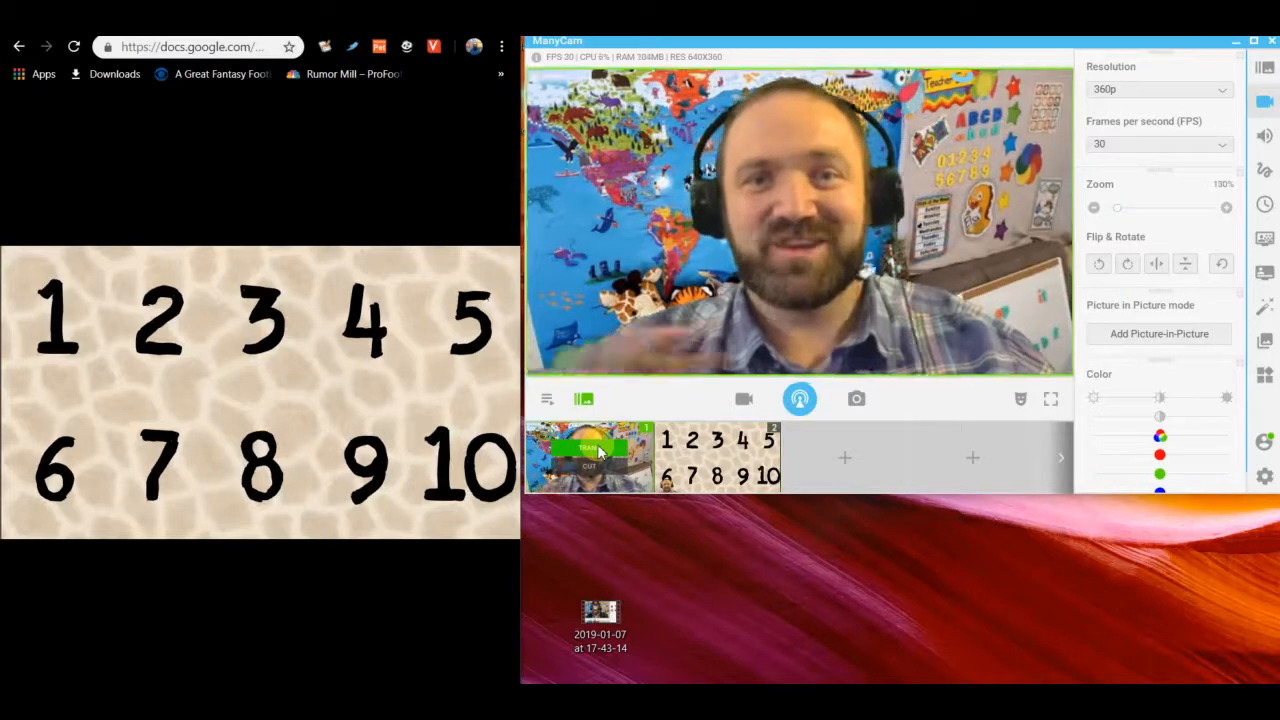